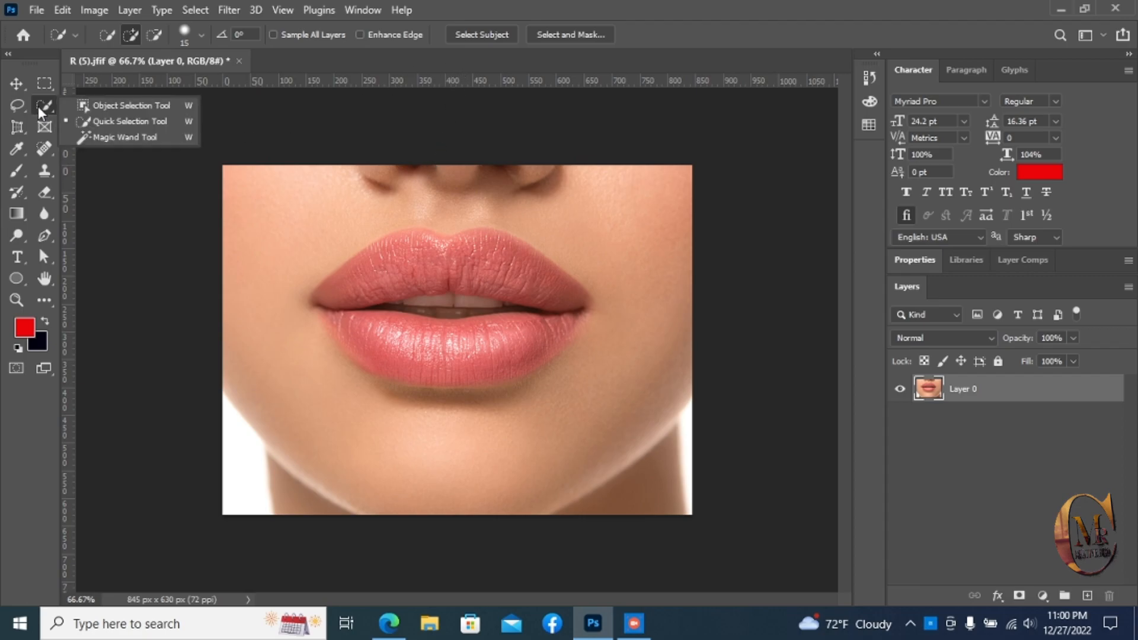
mouse_move(123, 131)
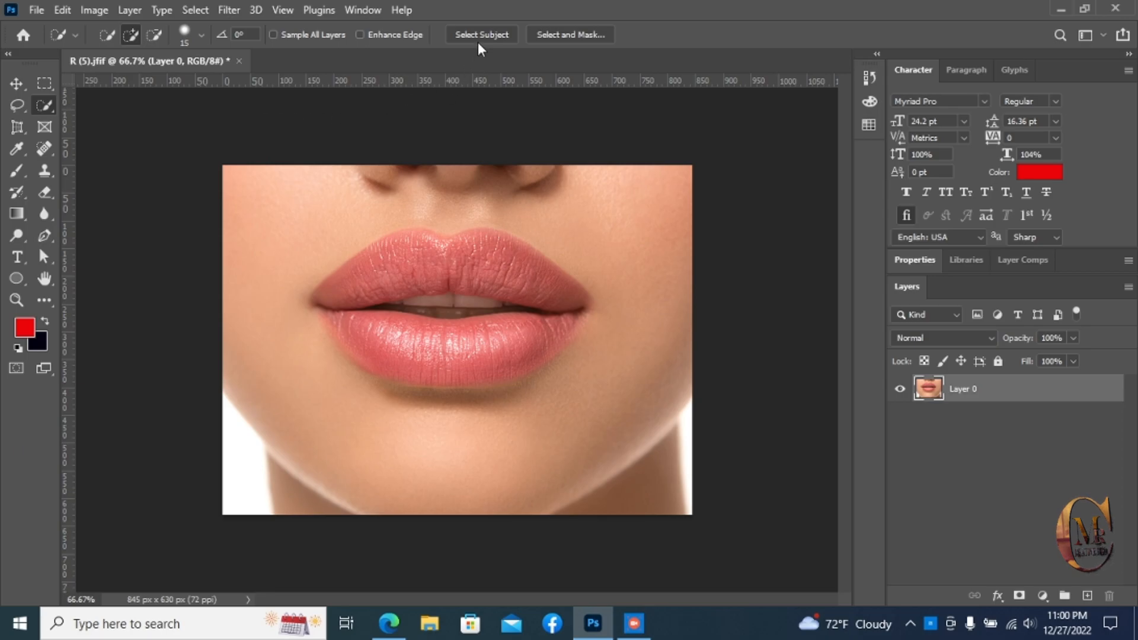
- Select both lips automatically as the subject, excluding the dark mouth opening
left_click(480, 34)
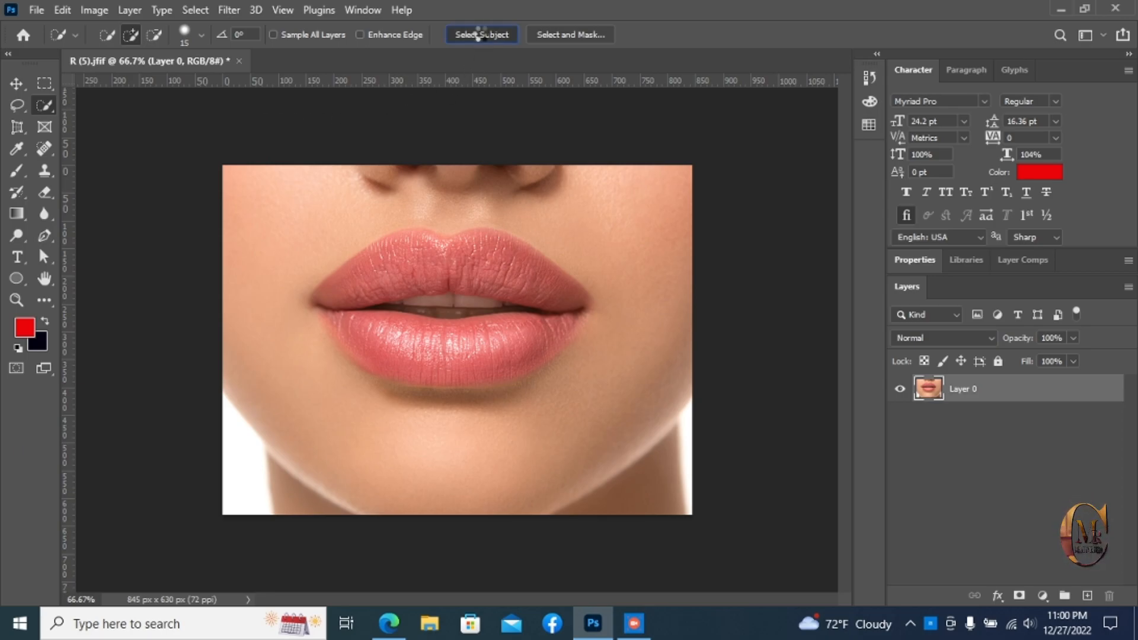
left_click(482, 34)
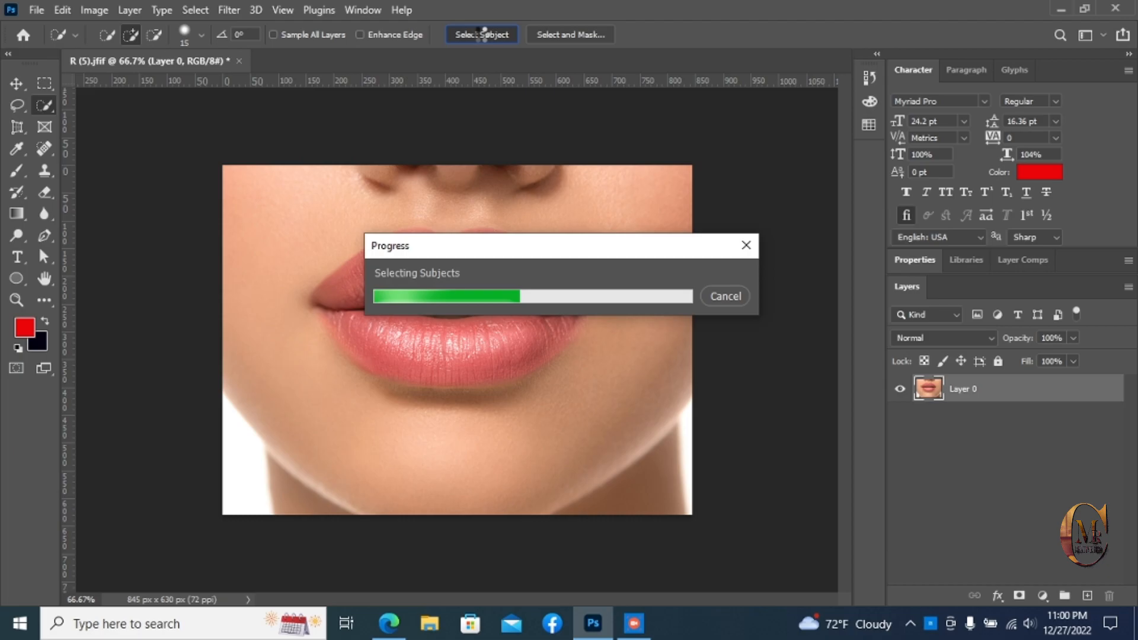
left_click(481, 34)
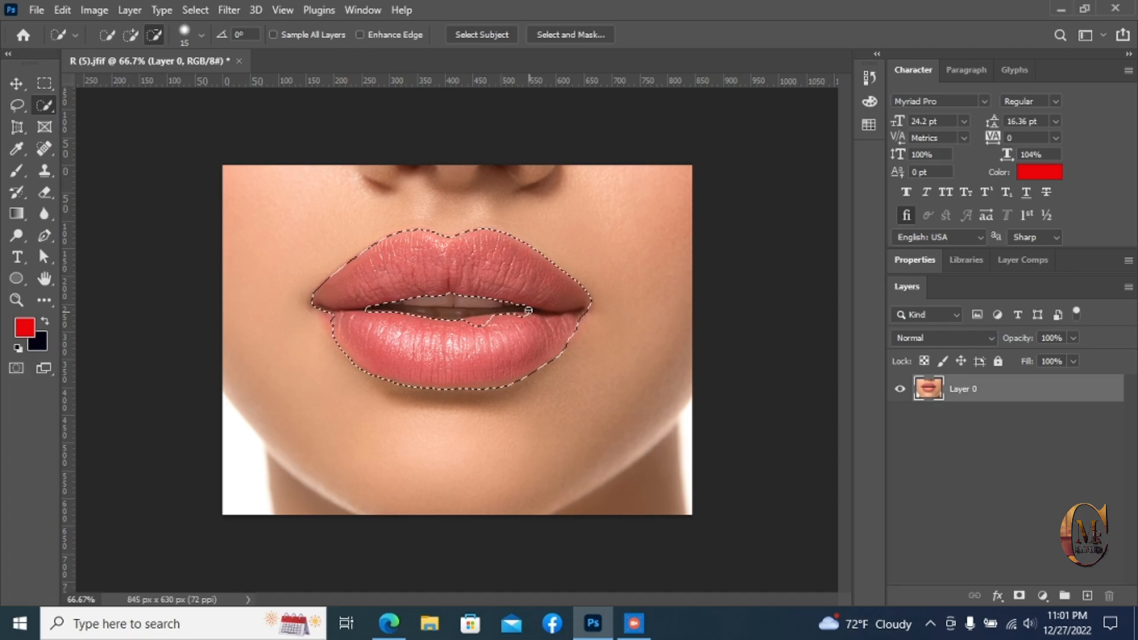
- Add a Solid Color fill layer in bright red, masked to the lip selection
left_click(130, 34)
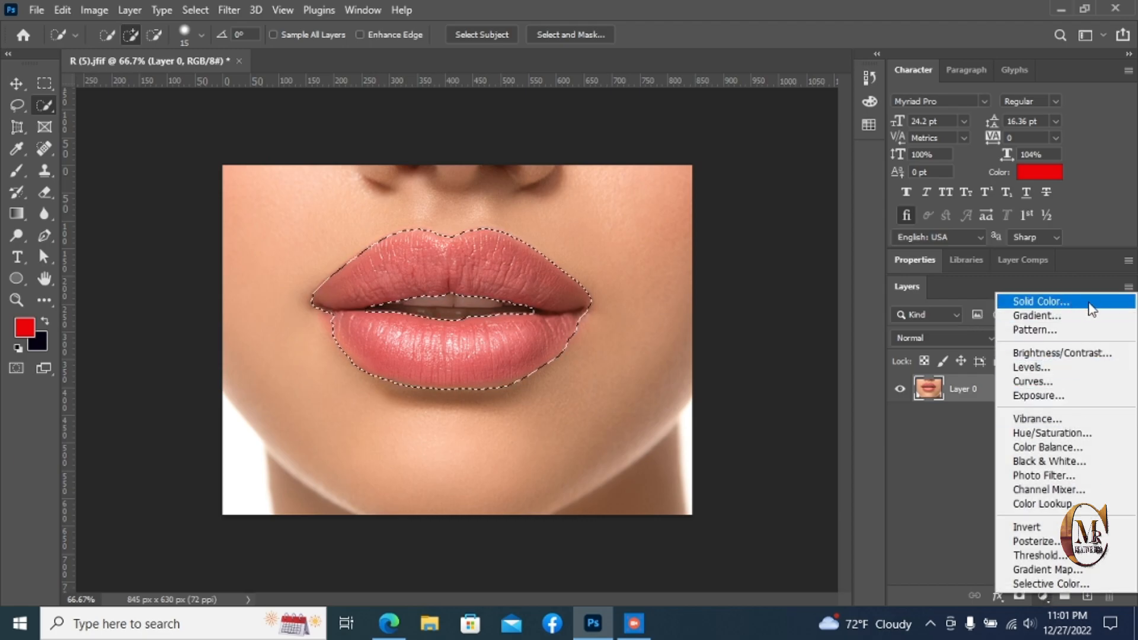
left_click(1038, 301)
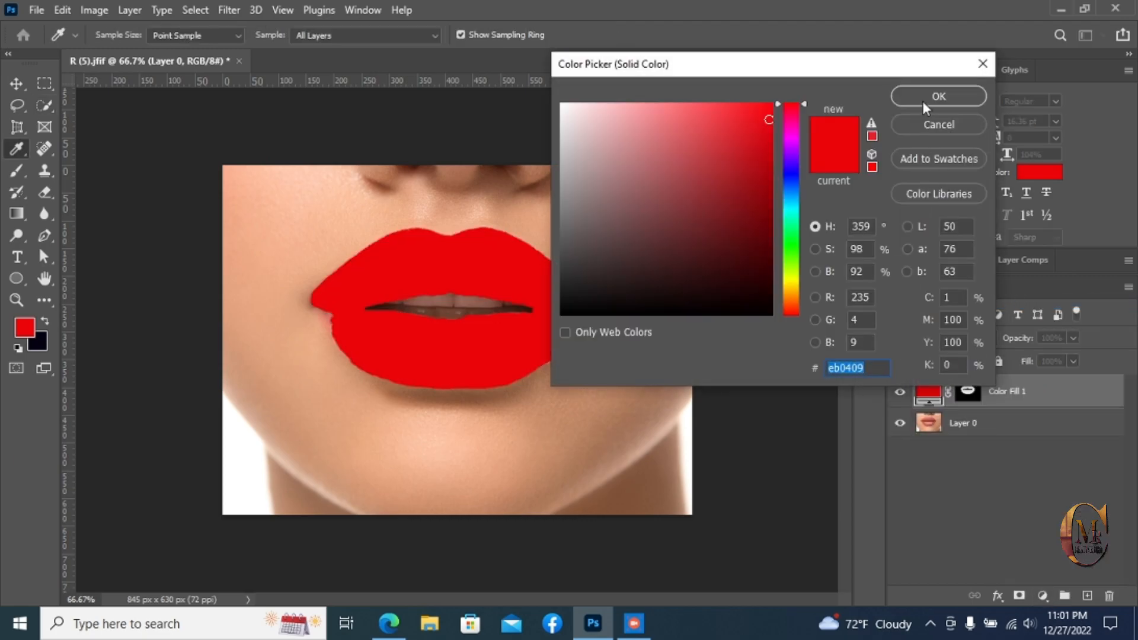
left_click(936, 96)
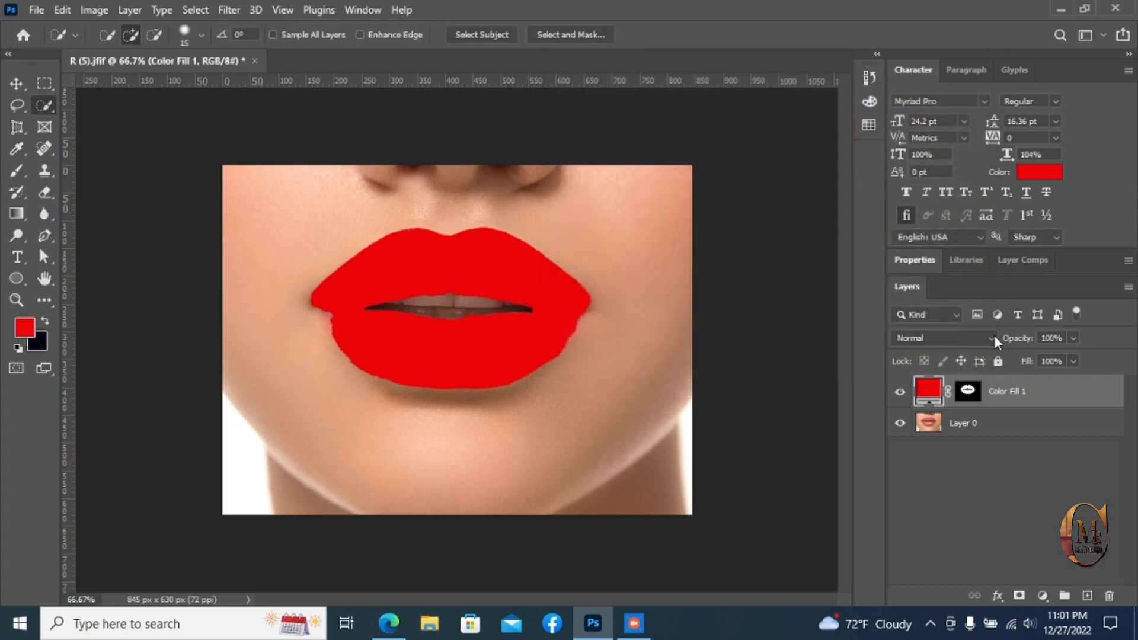
mouse_move(983, 338)
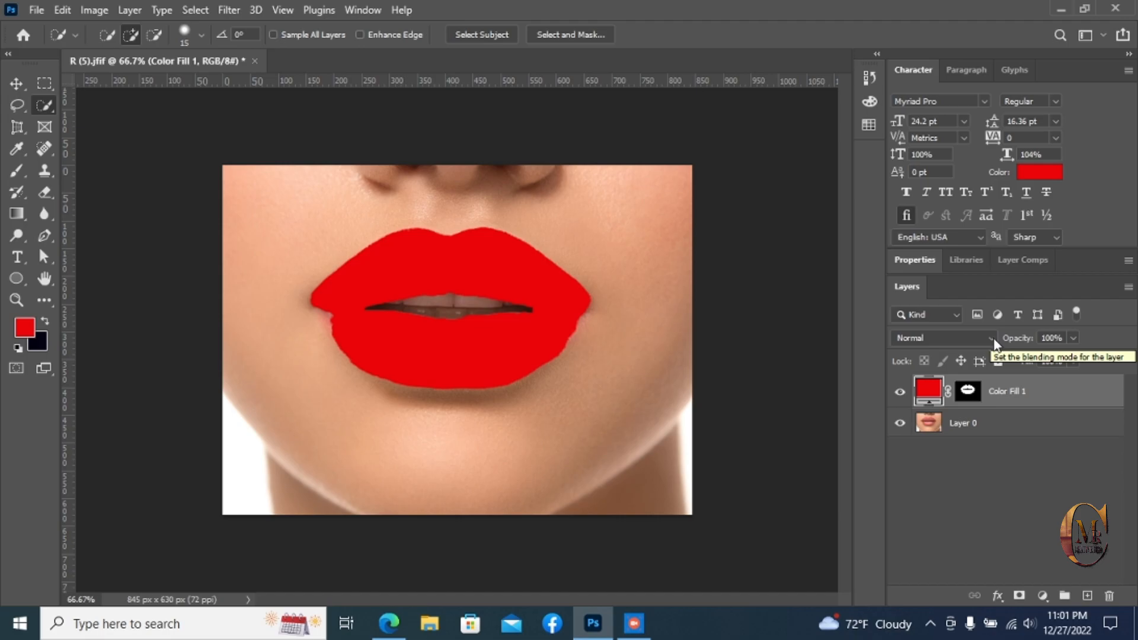
- Set the red fill layer to Soft Light and bring up its Blending Options
left_click(943, 338)
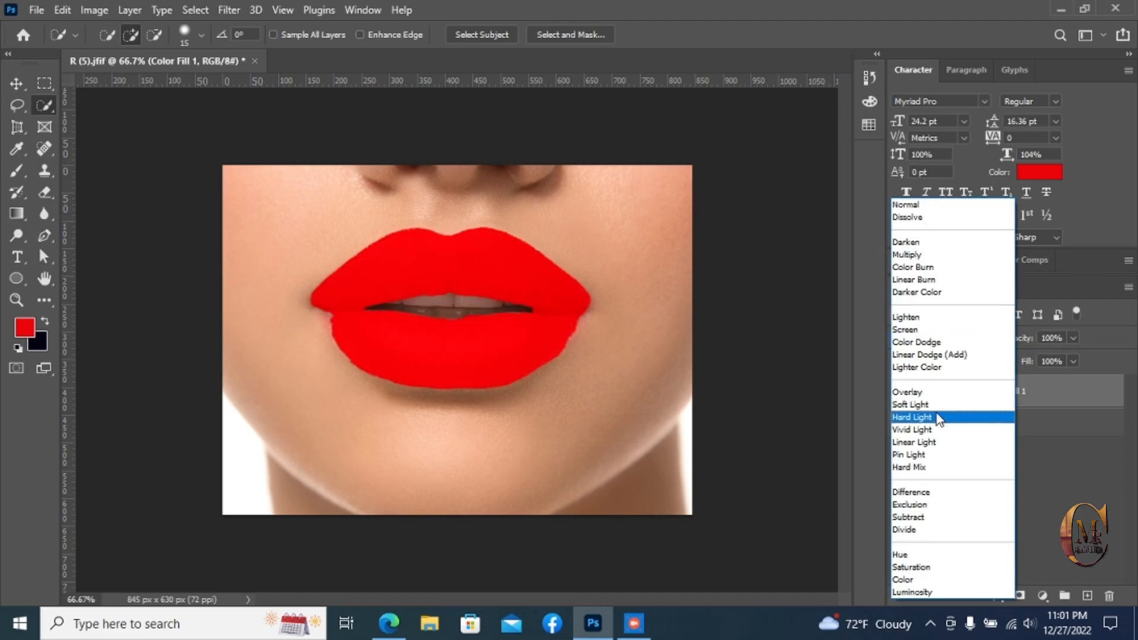
left_click(909, 404)
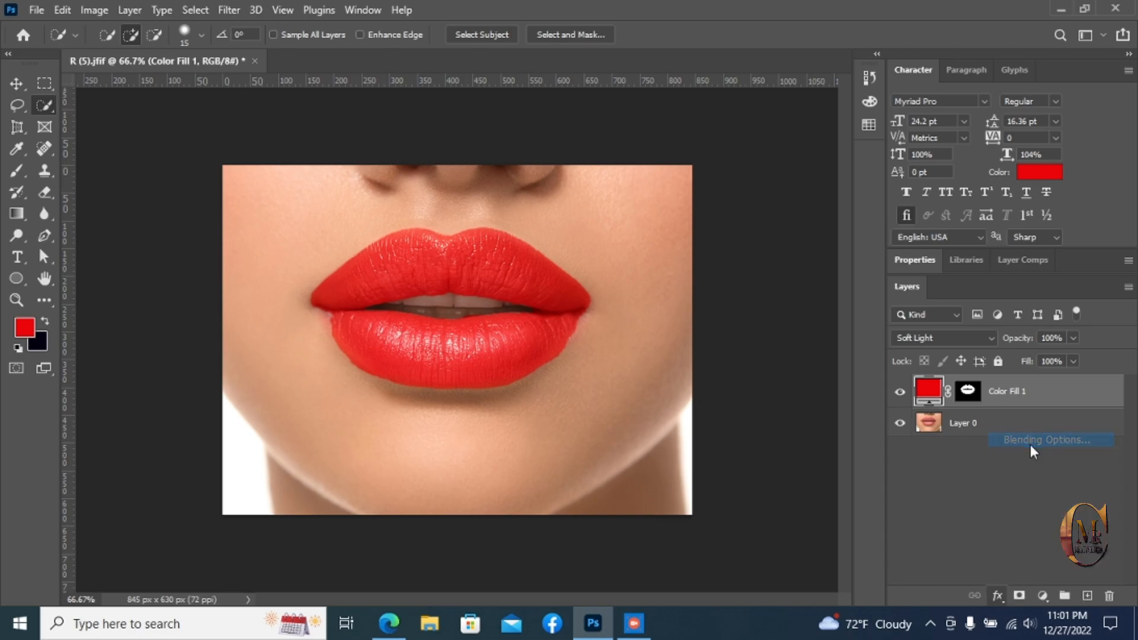
left_click(1042, 440)
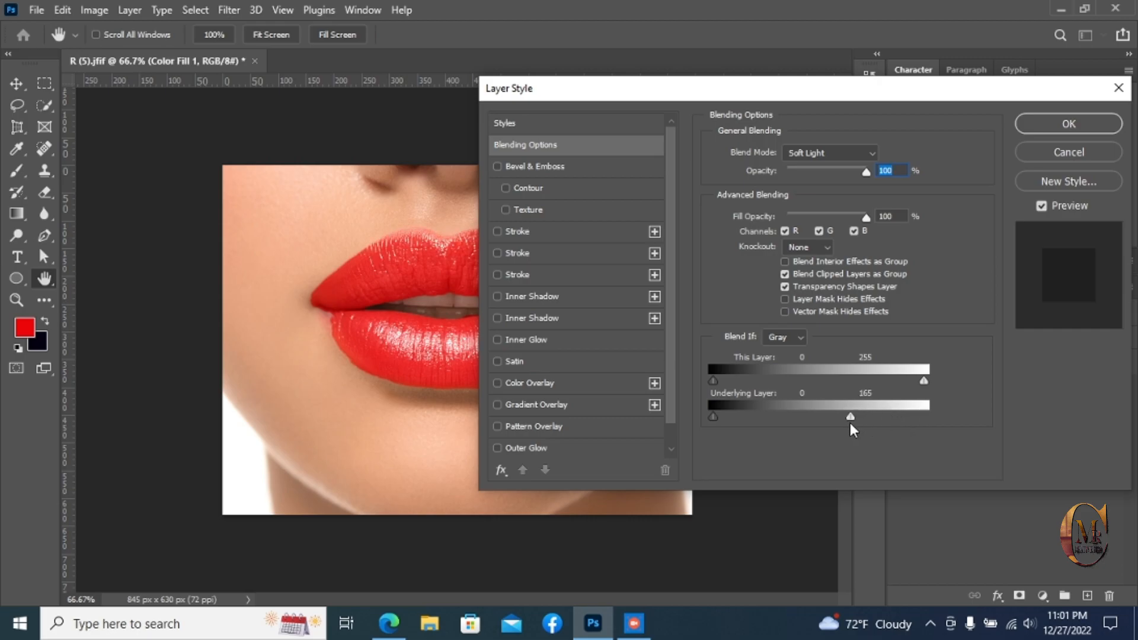
- Set Underlying Layer Blend If to soft ranges 0/28 shadows and 193/239 highlights
left_click_drag(851, 416, 843, 416)
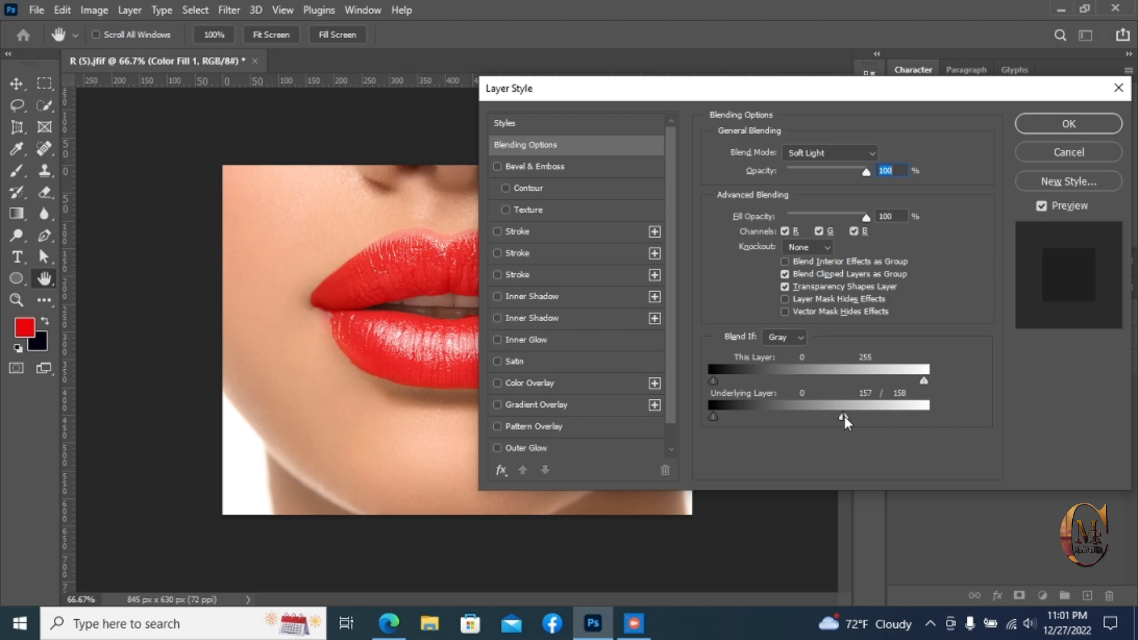
left_click_drag(923, 417, 878, 417)
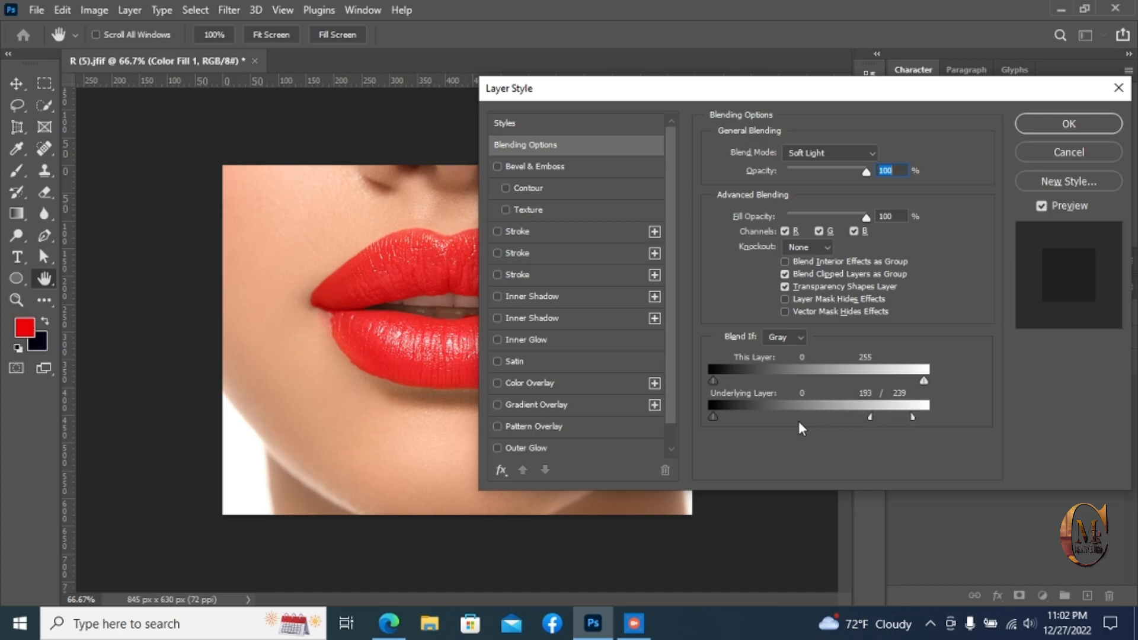
left_click_drag(712, 417, 760, 417)
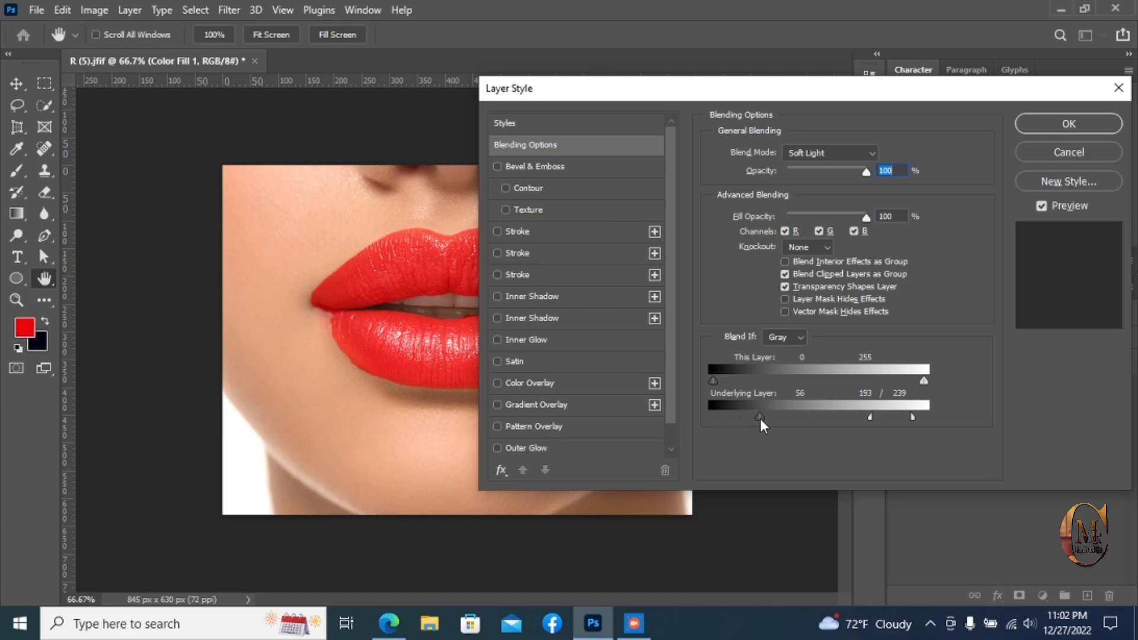
left_click_drag(761, 417, 755, 417)
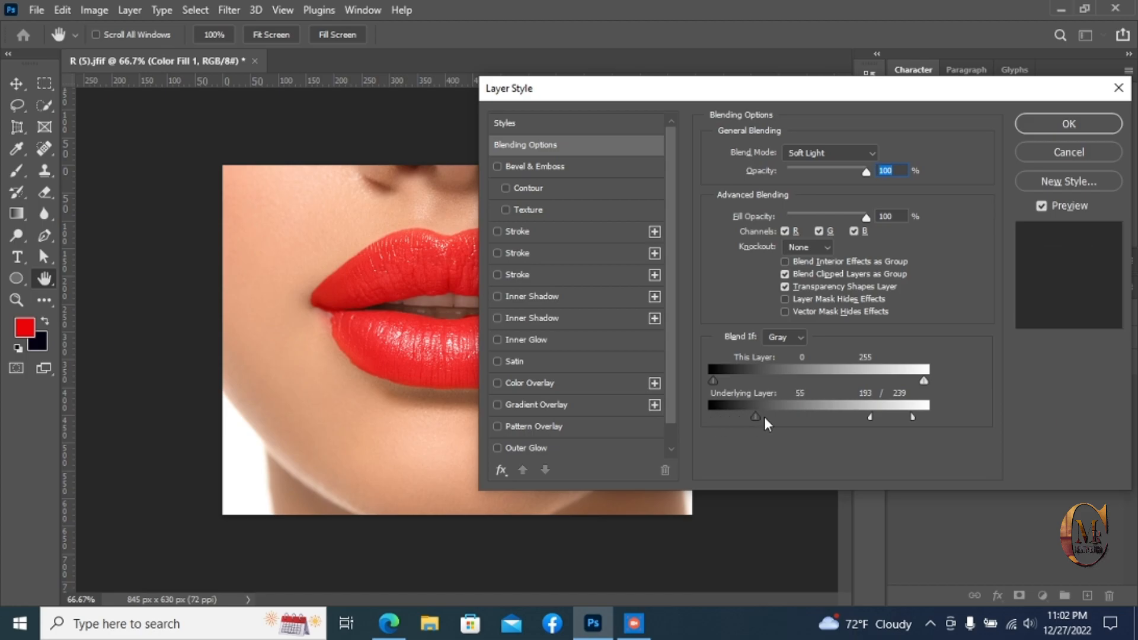
left_click_drag(766, 418, 736, 419)
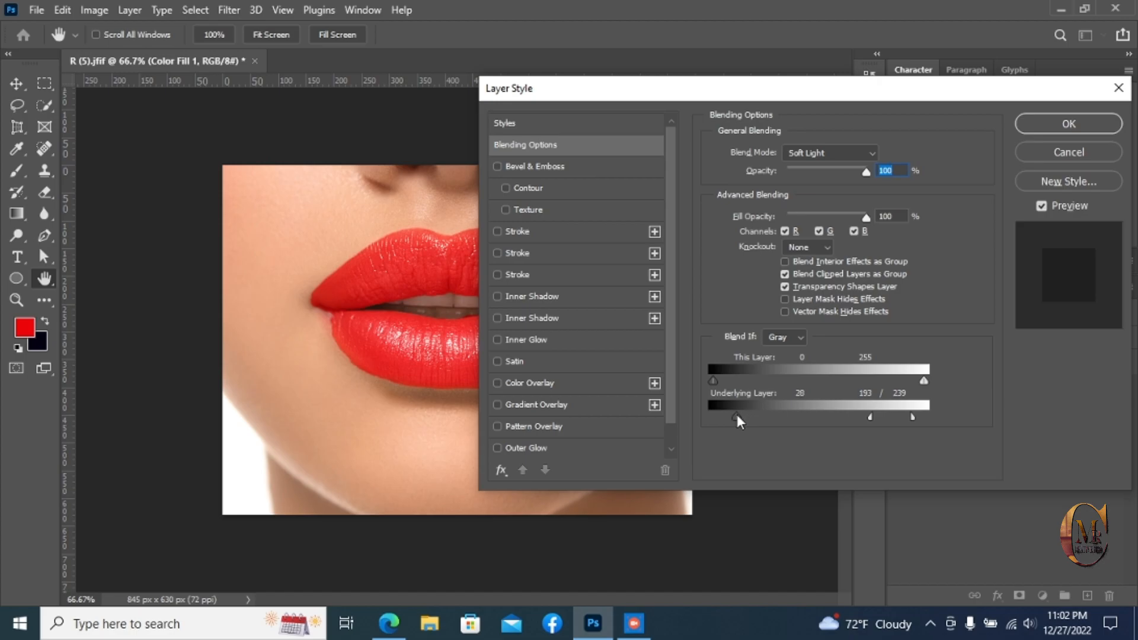
left_click_drag(737, 417, 732, 417)
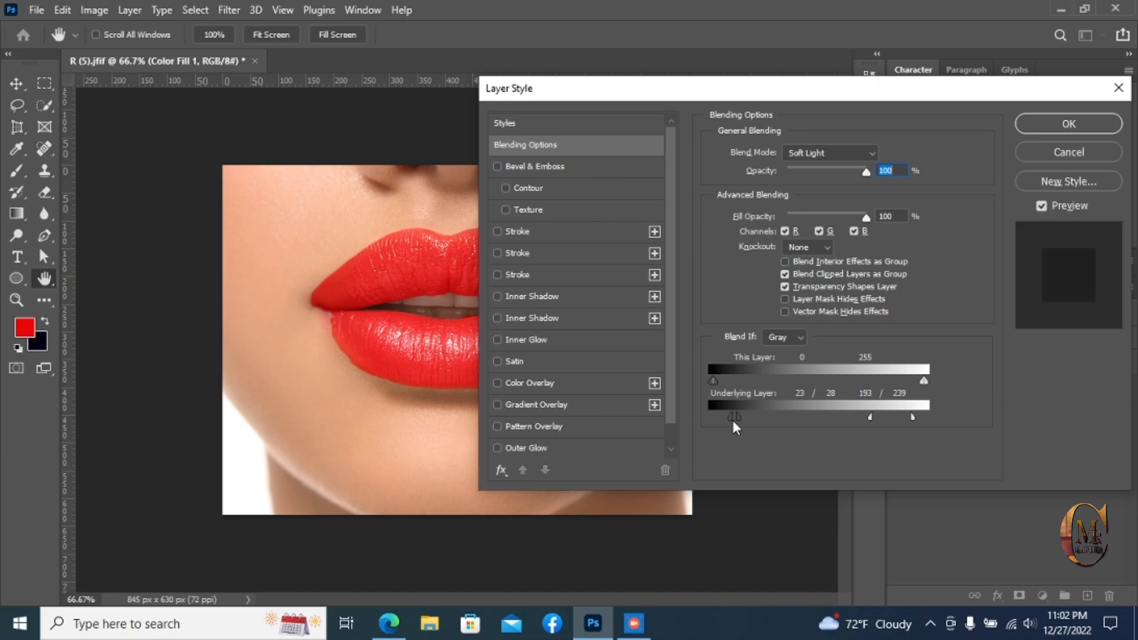
left_click_drag(732, 417, 711, 417)
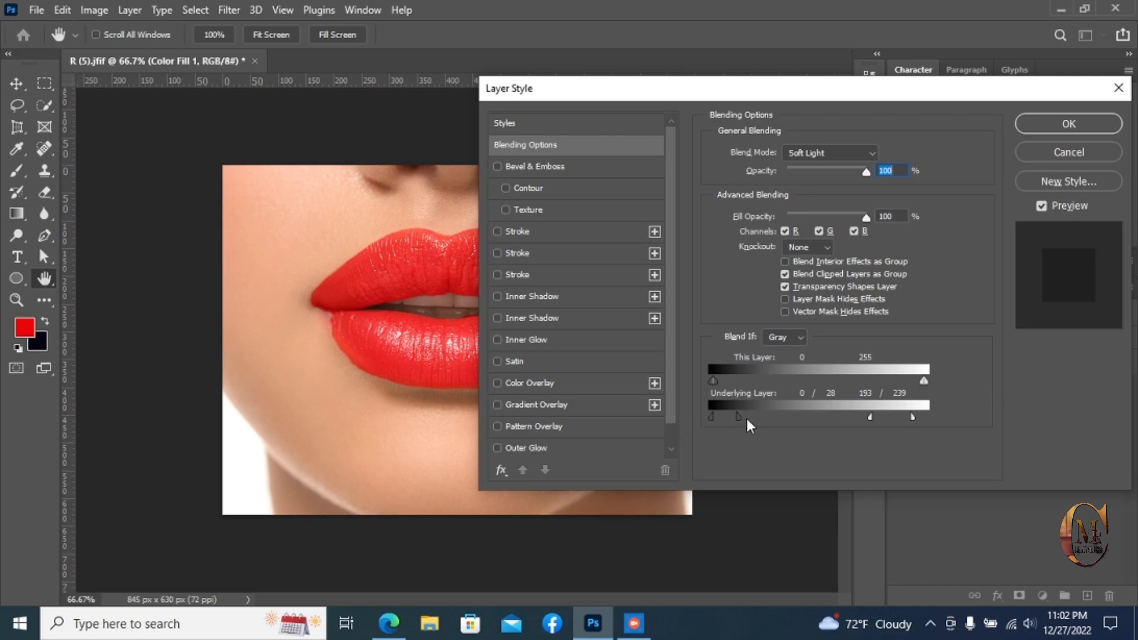
left_click_drag(738, 417, 751, 417)
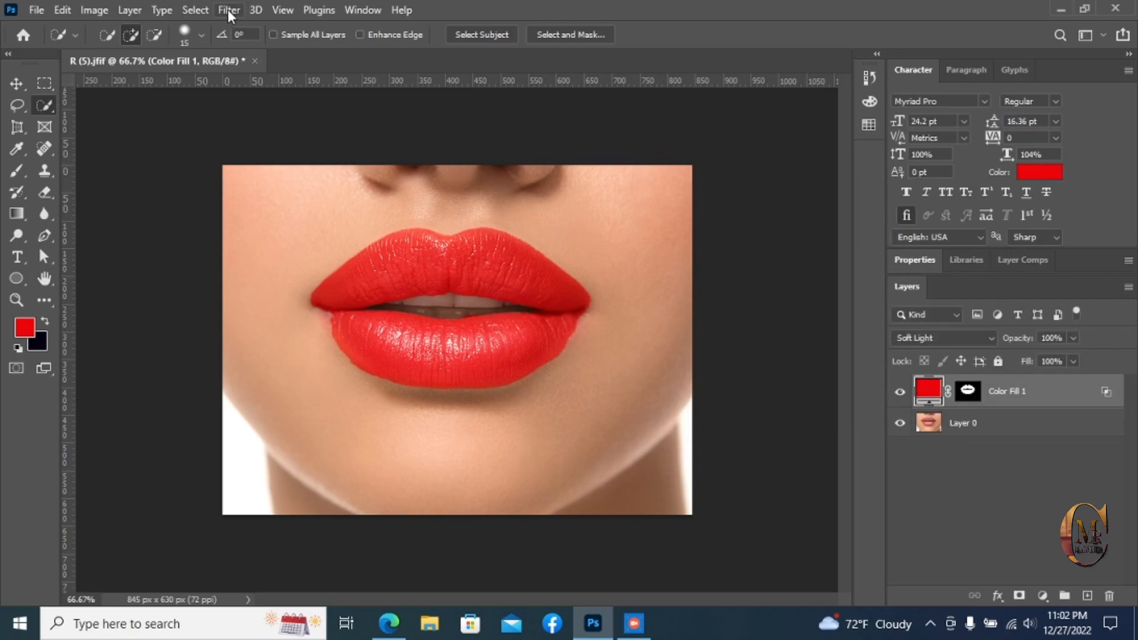
- Start a Motion Blur on the fill layer, rasterizing it when prompted
left_click(227, 10)
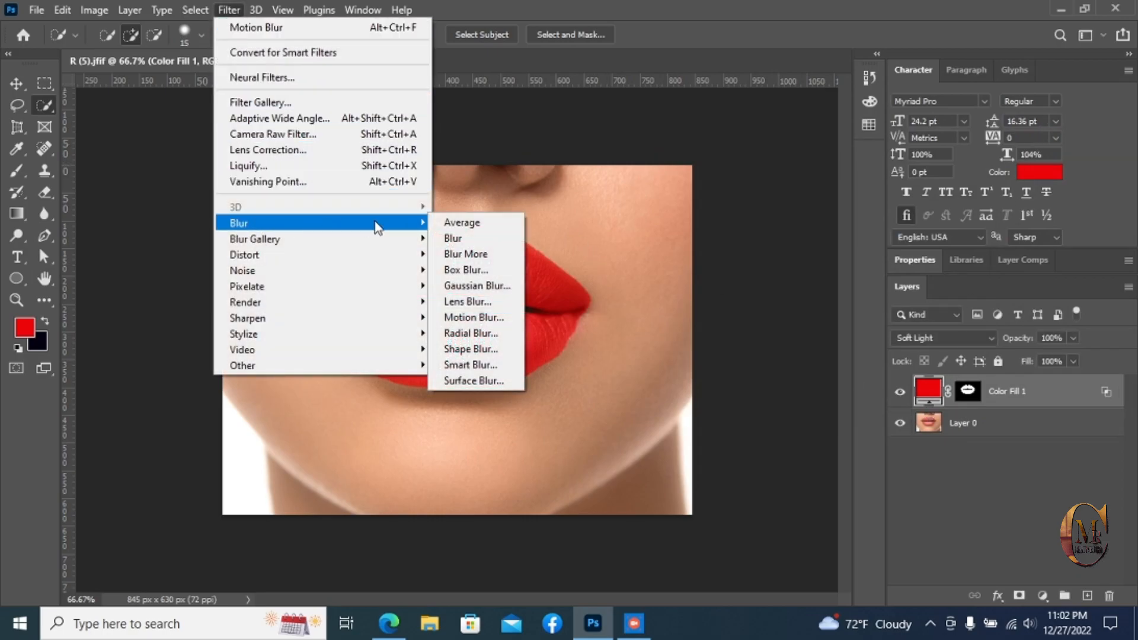
mouse_move(473, 318)
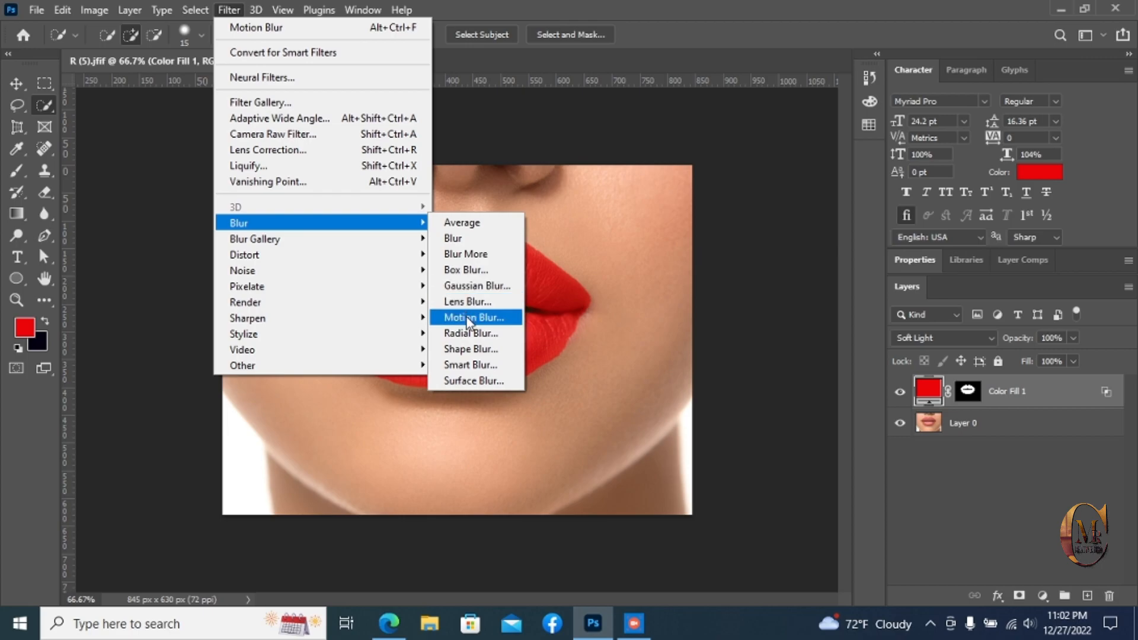
left_click(473, 318)
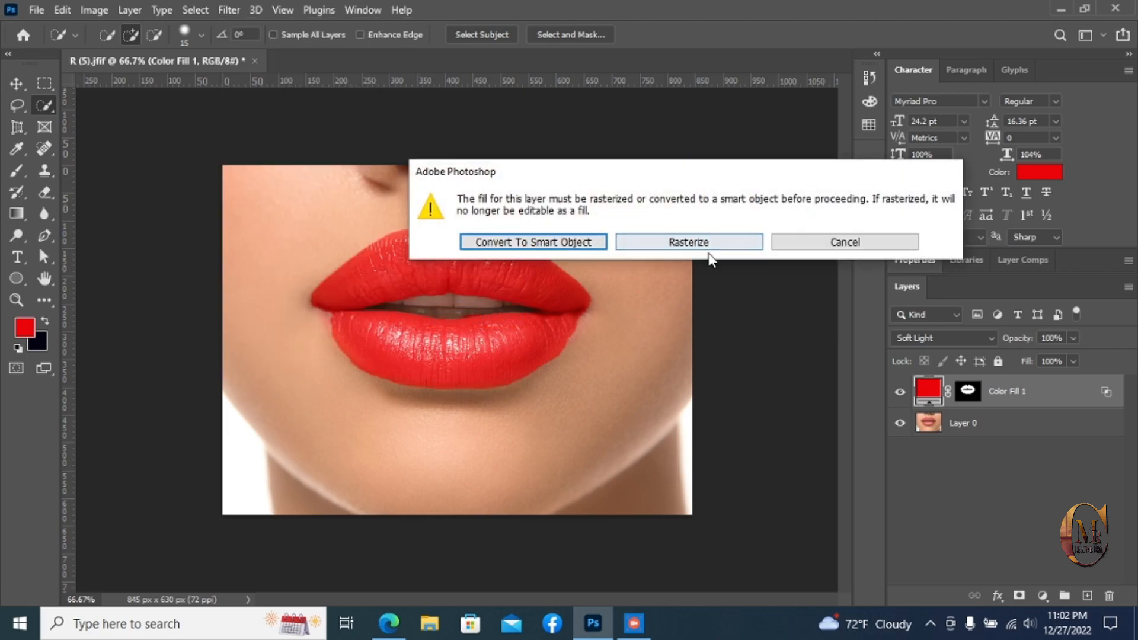
left_click(687, 242)
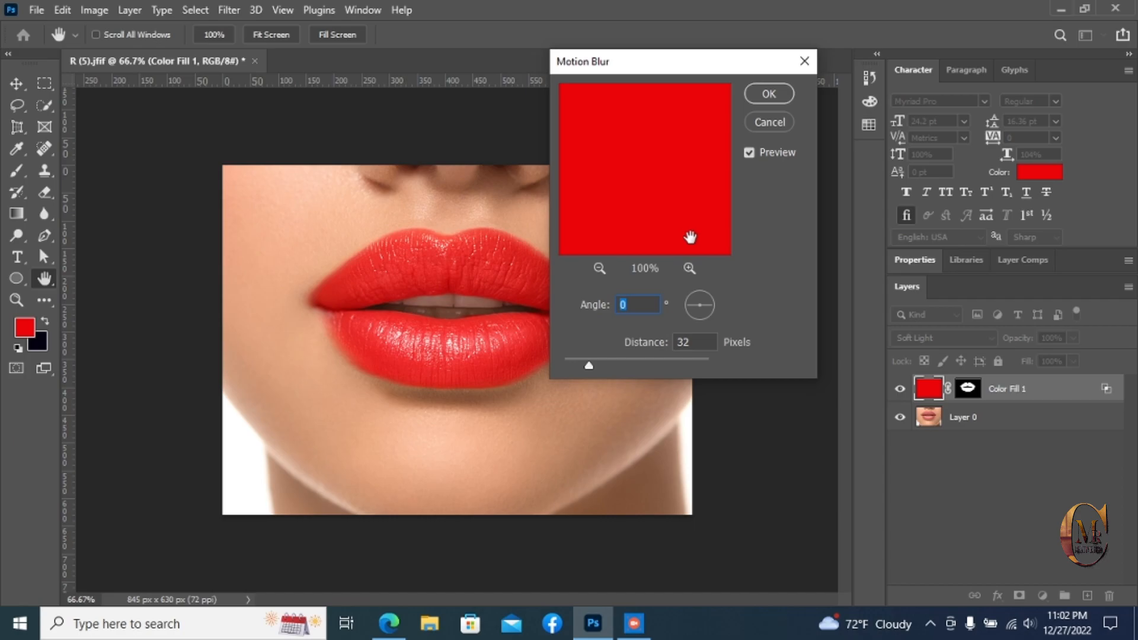
- Set the motion blur to angle 0 with a distance of 40 pixels
left_click_drag(588, 365, 599, 365)
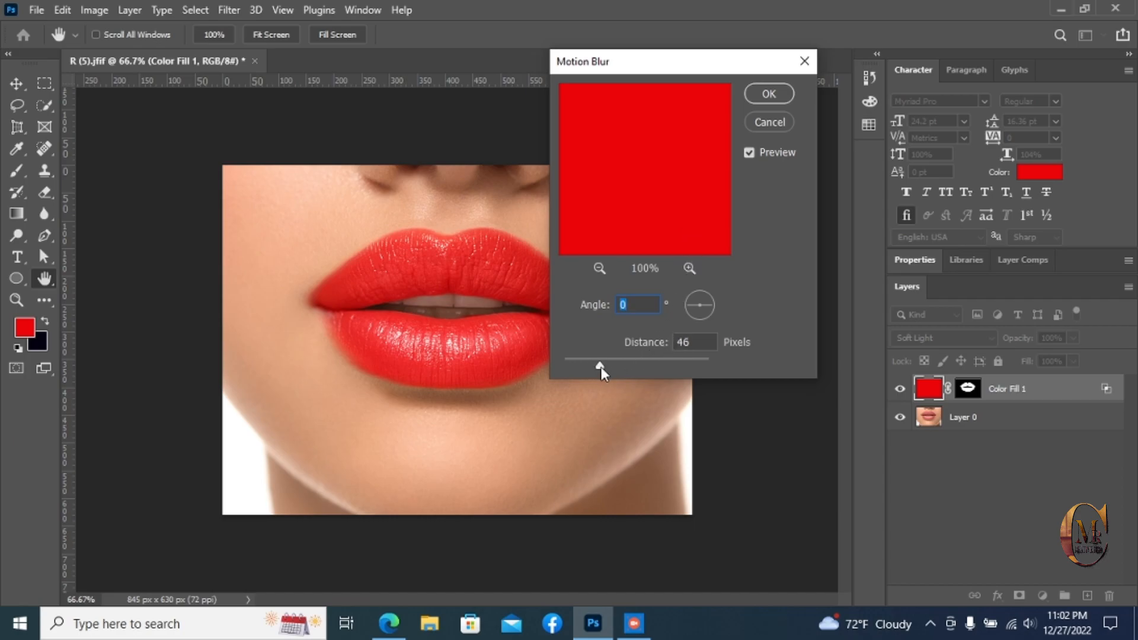
left_click_drag(635, 357, 592, 357)
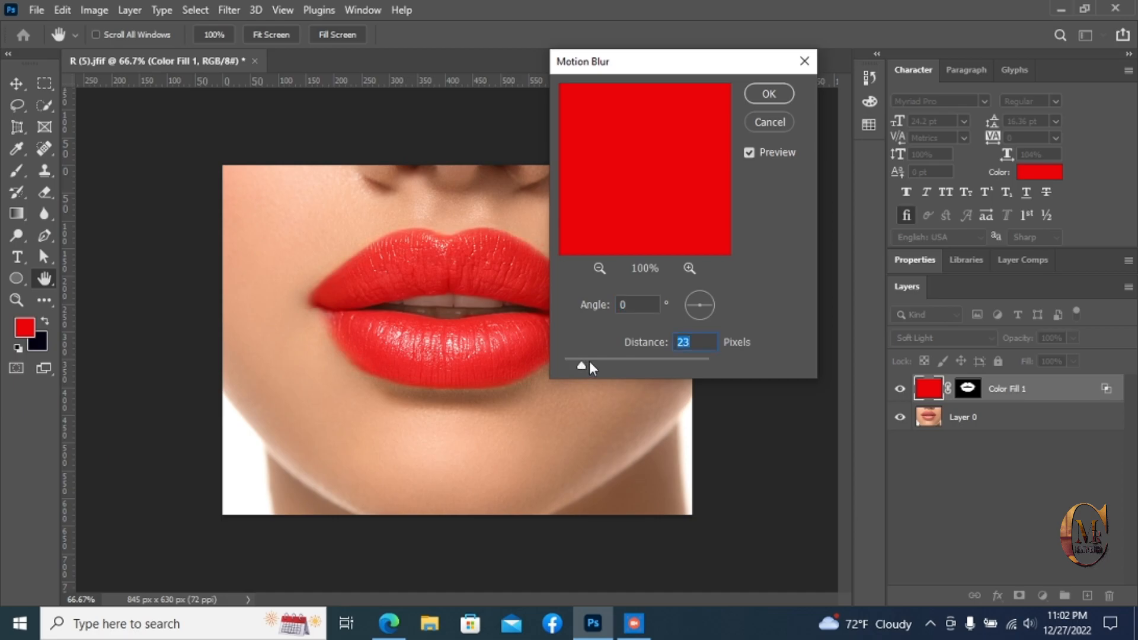
left_click_drag(581, 366, 606, 367)
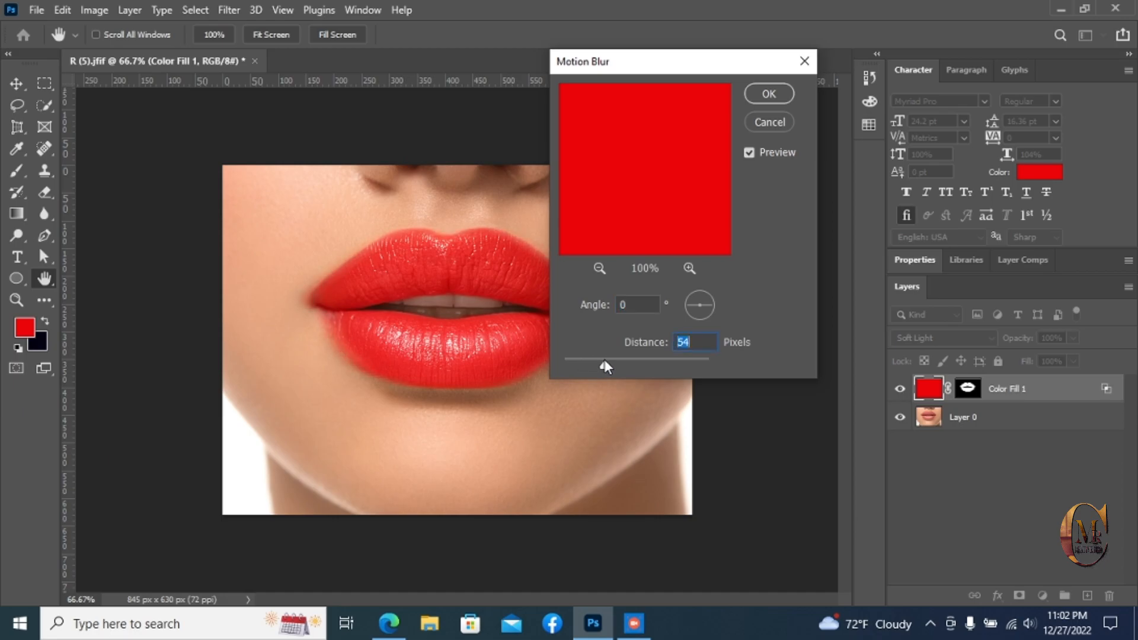
mouse_move(598, 365)
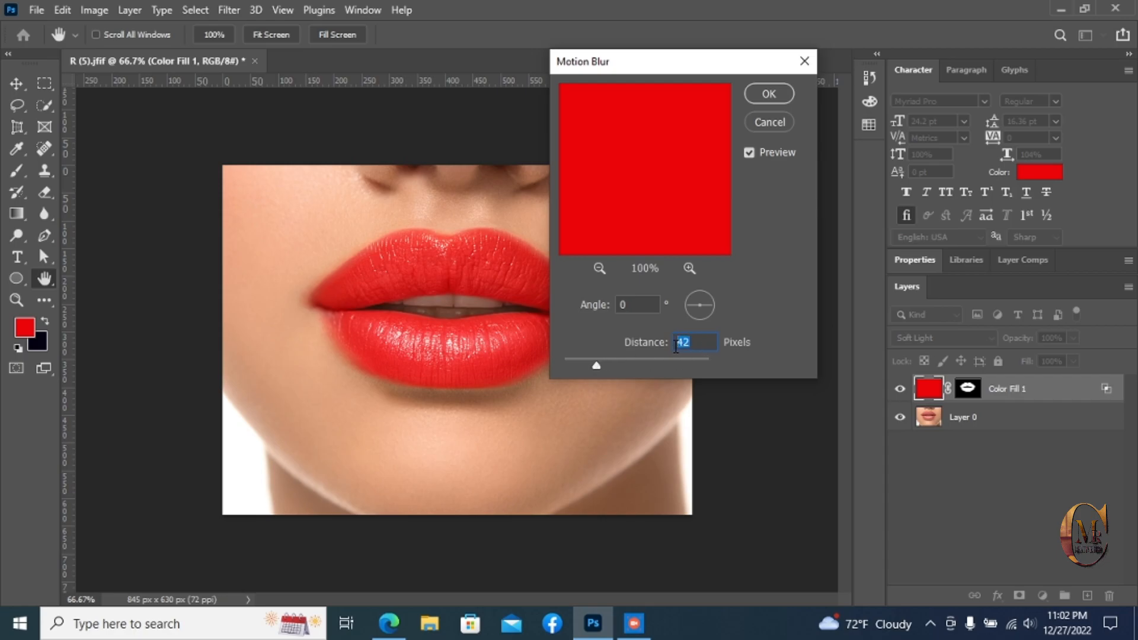
type("40")
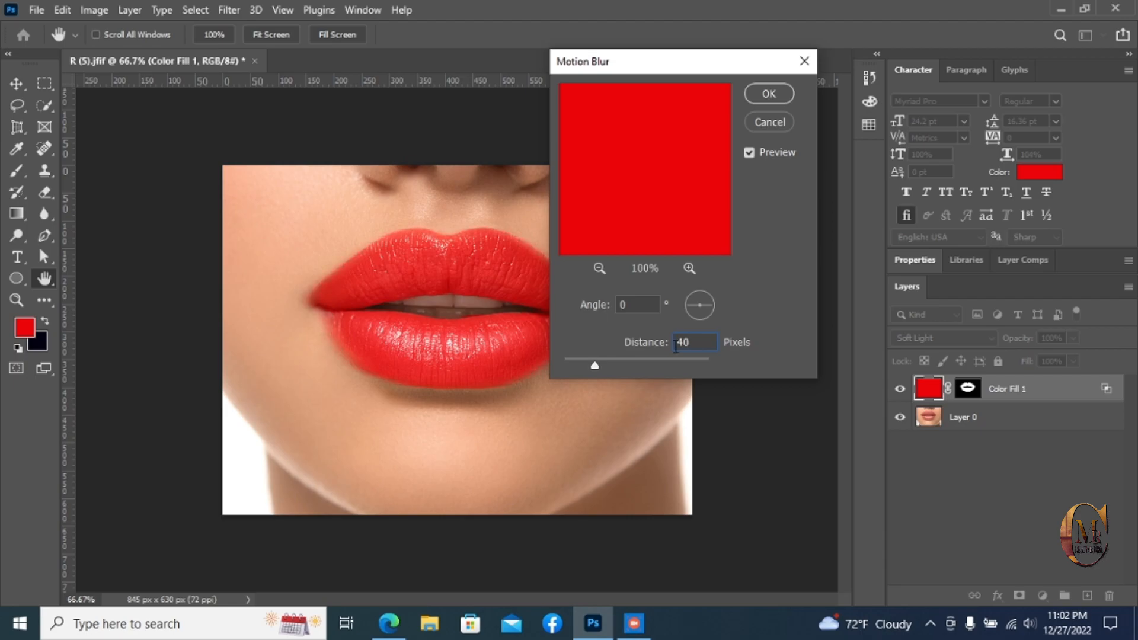